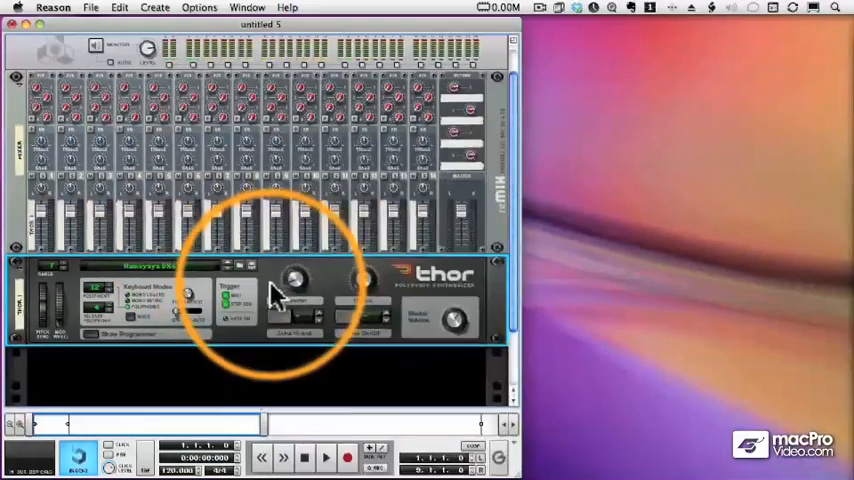
Bring up the device-creation menu on the empty rack space below Thor
right_click(280, 290)
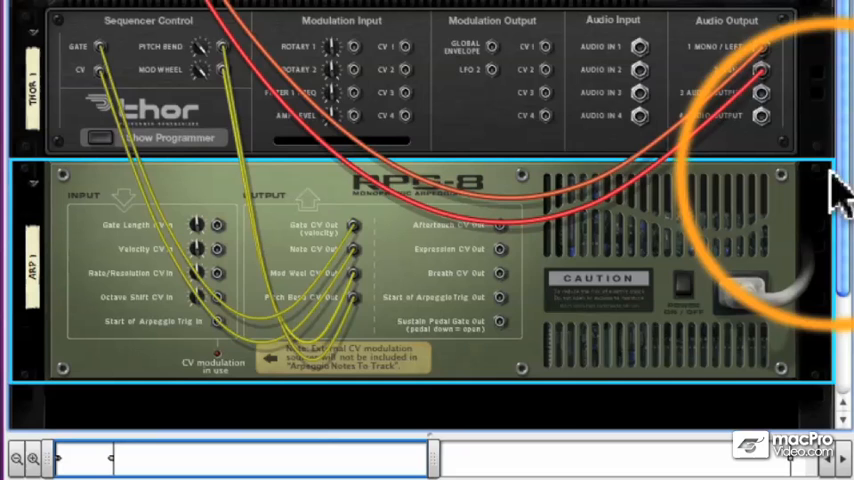
mouse_move(376, 324)
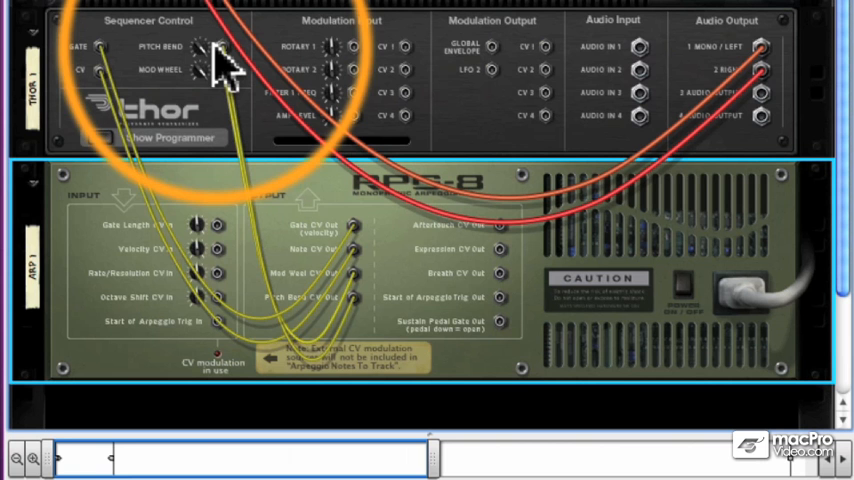
mouse_move(364, 256)
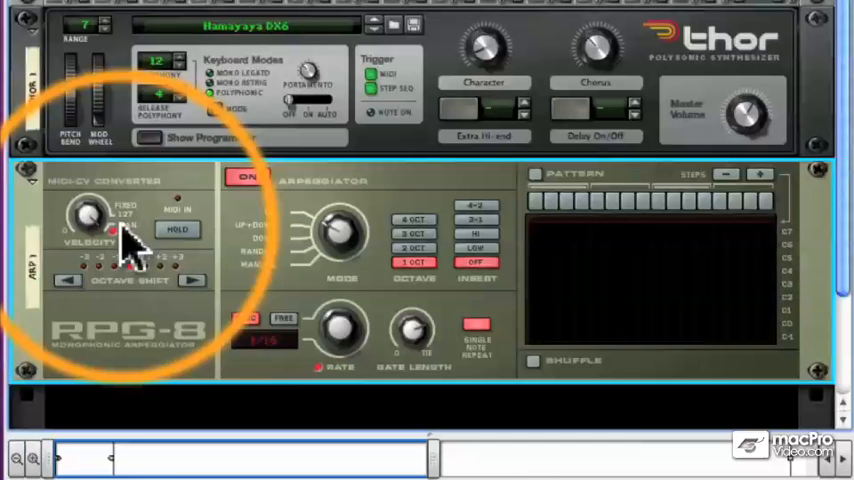
Switch the RPG-8 arpeggiator on, off, and back on
left_click(246, 178)
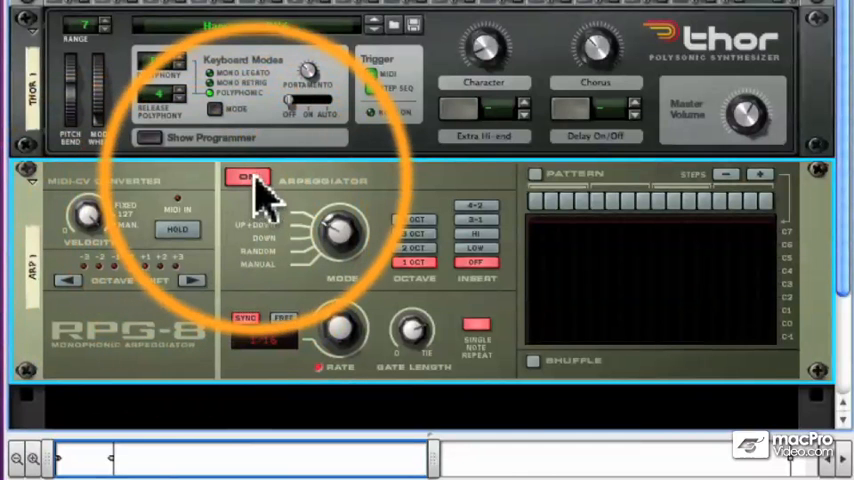
left_click(248, 178)
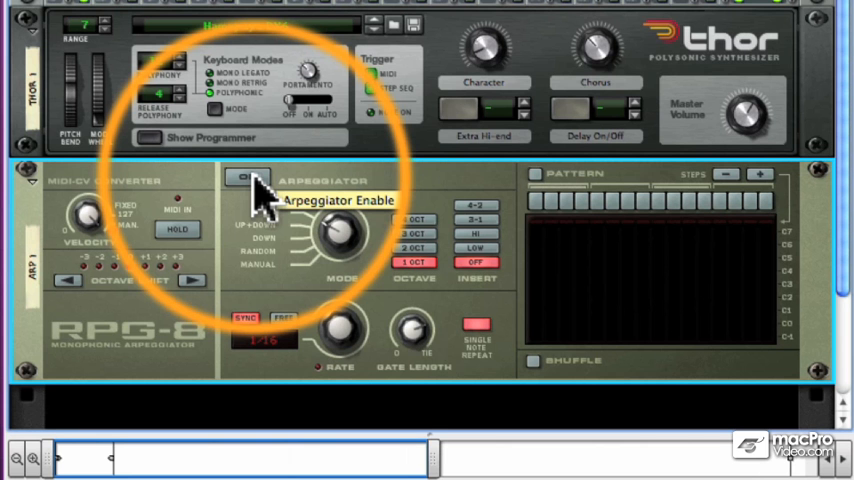
left_click(242, 176)
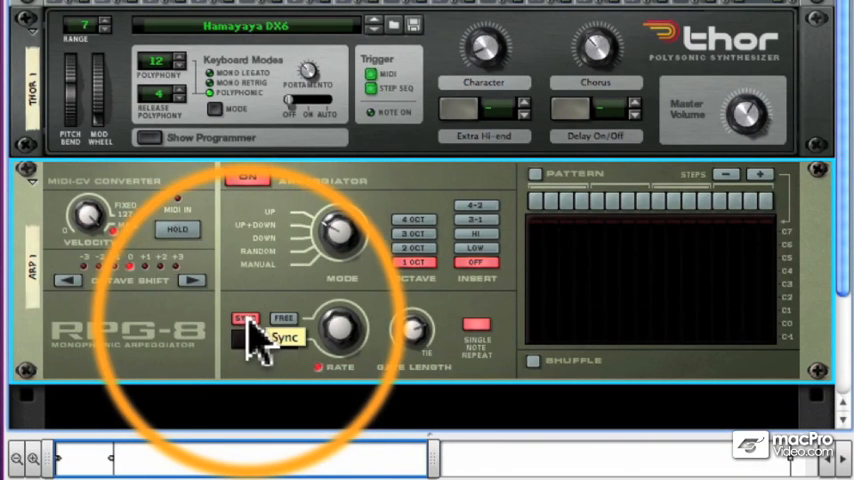
Toggle tempo Sync and leave the arpeggio rate running freely in hertz
left_click(244, 318)
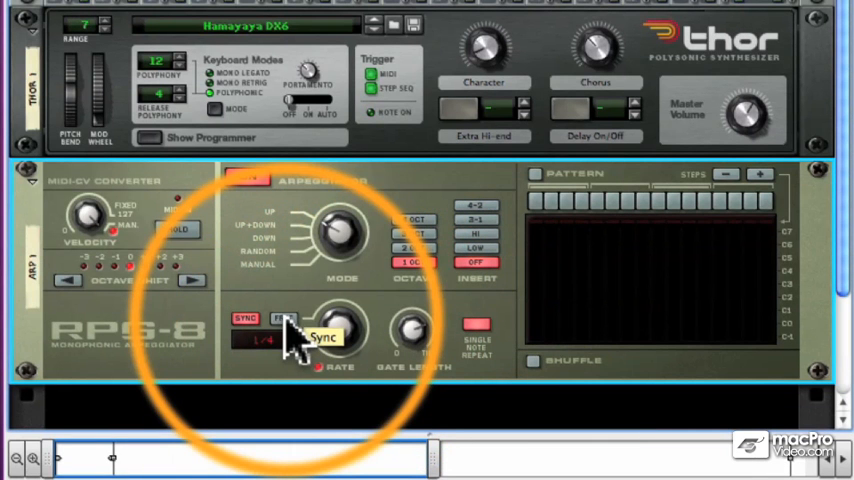
left_click(284, 318)
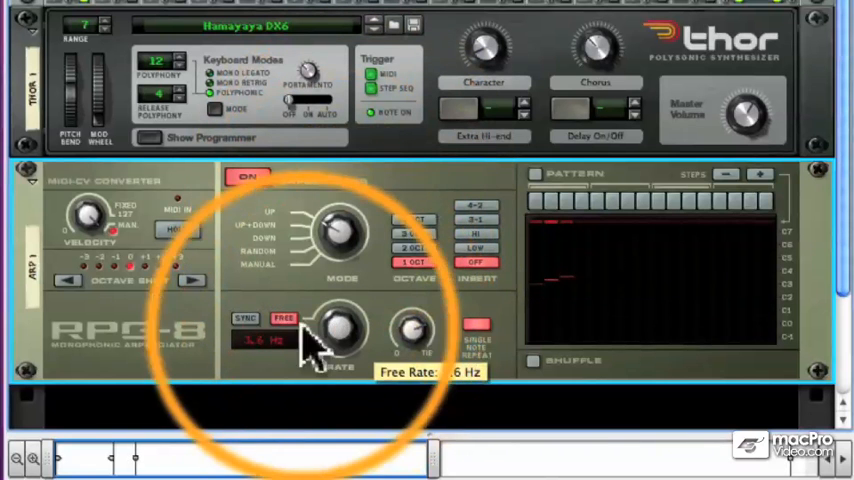
left_click(242, 318)
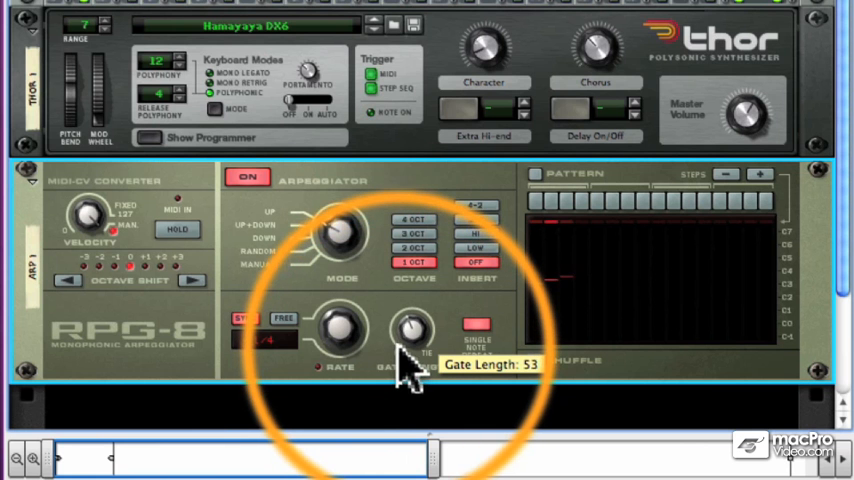
Turn the RPG-8 Gate Length knob to shorten how long each note sounds
left_click_drag(412, 336, 412, 300)
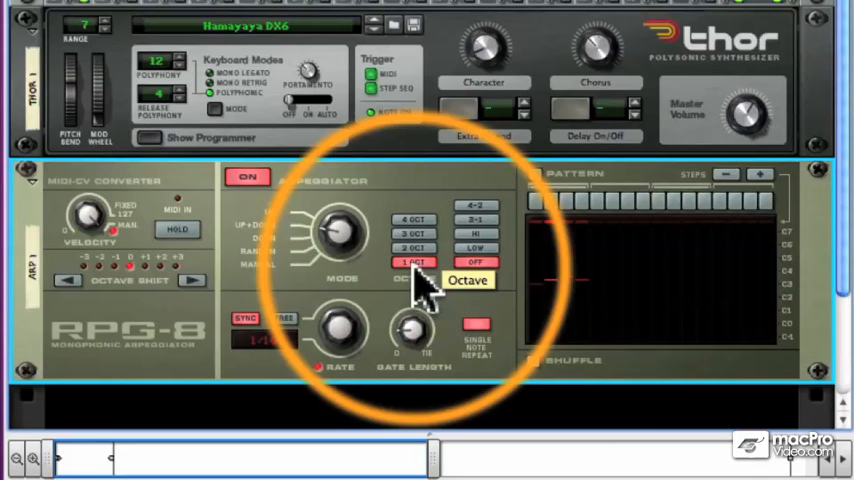
Choose a one-octave range and set Octave Shift to +1
left_click(414, 246)
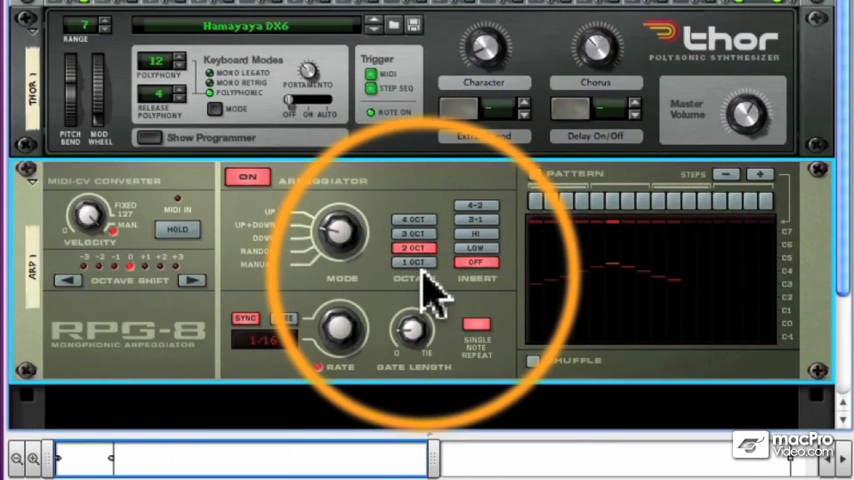
left_click(412, 232)
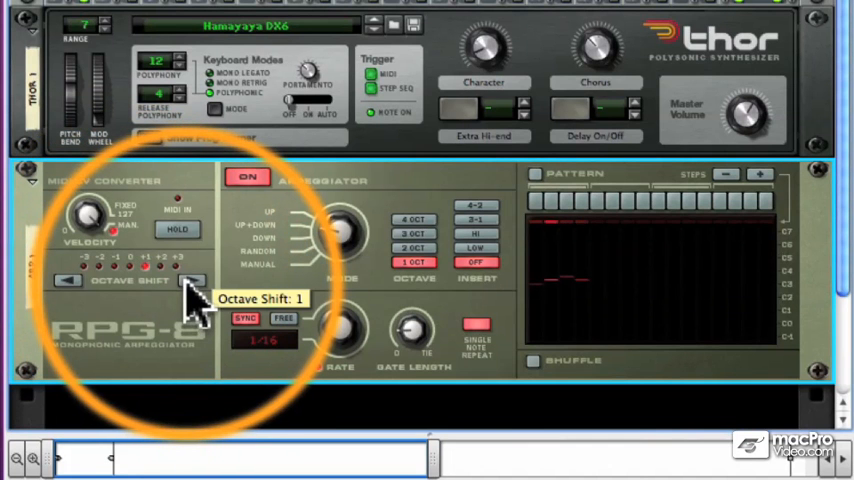
left_click(192, 280)
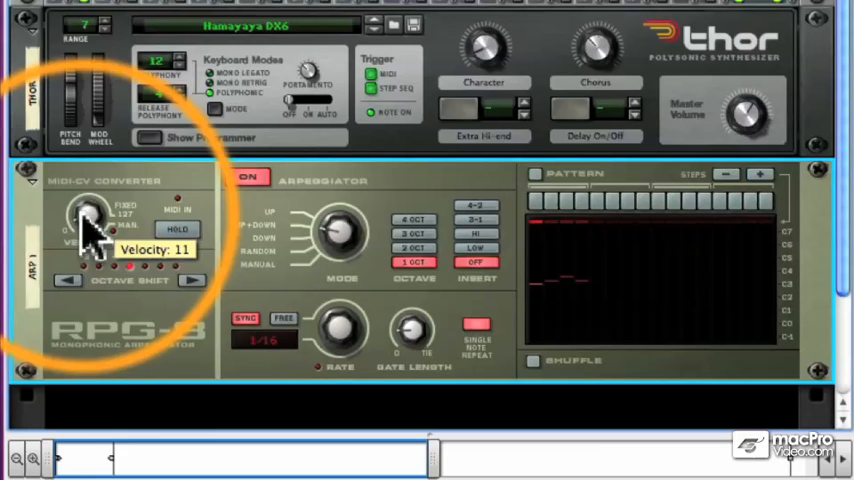
Set the Velocity knob, then switch Hold on and back off
left_click_drag(90, 216, 100, 196)
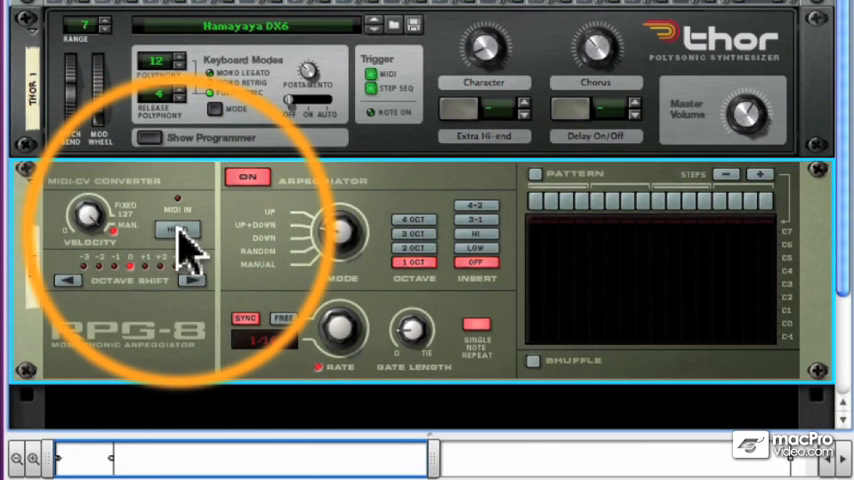
mouse_move(178, 230)
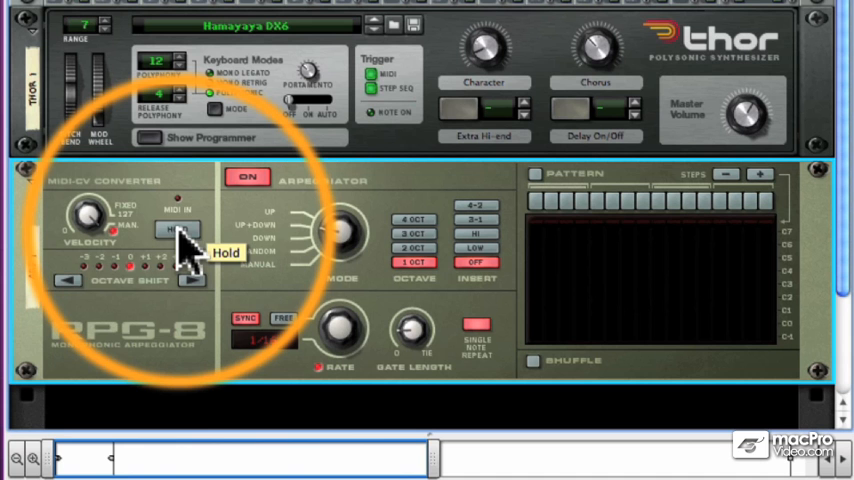
left_click(178, 228)
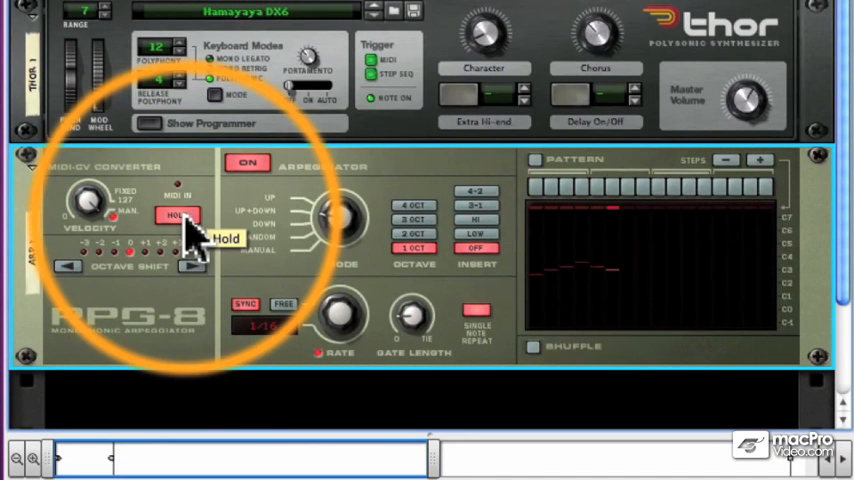
left_click(176, 216)
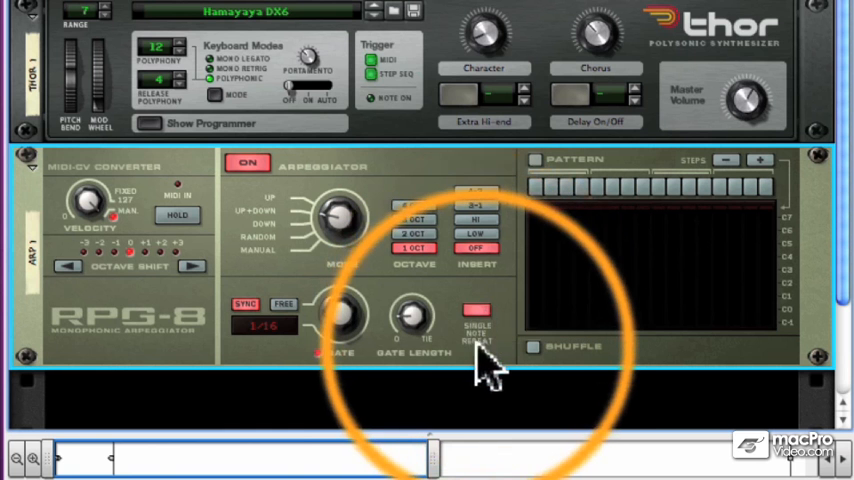
mouse_move(470, 316)
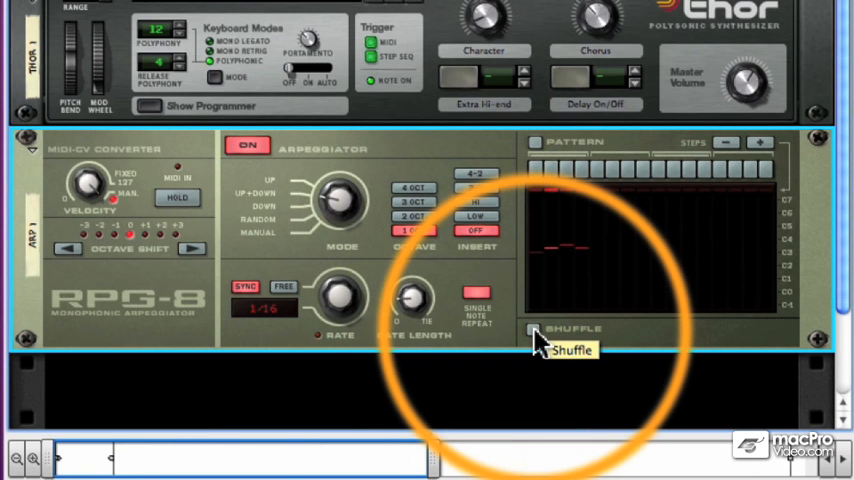
left_click(532, 330)
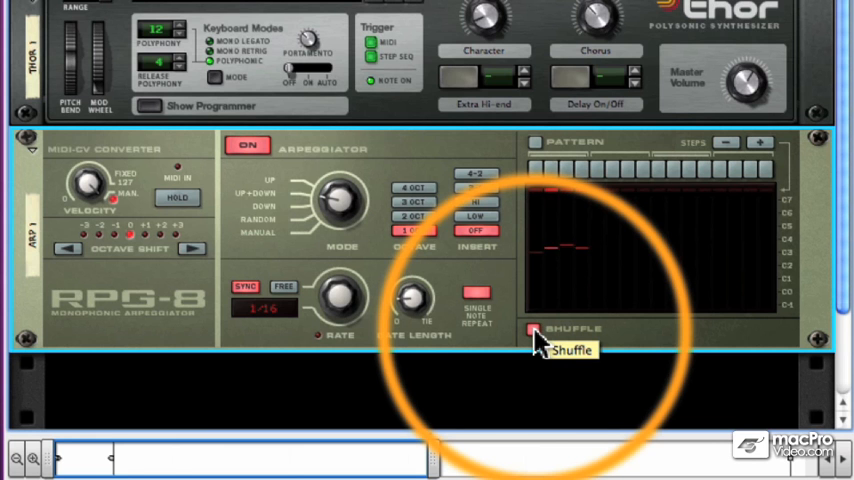
left_click(532, 328)
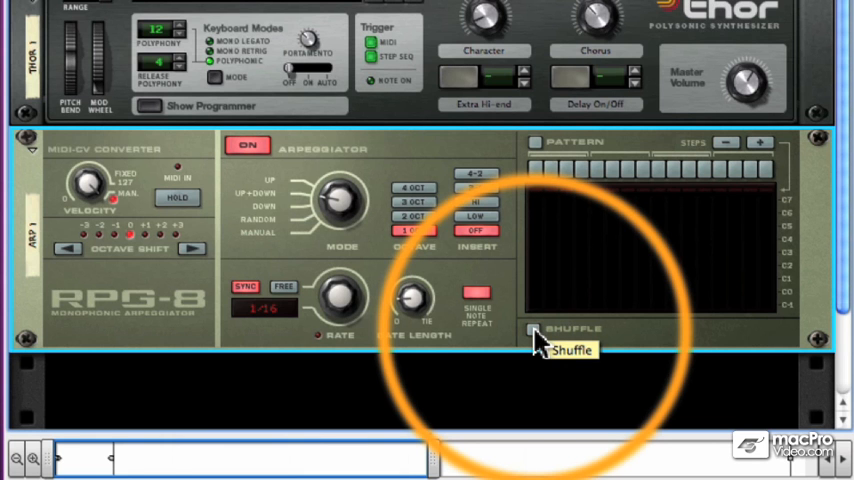